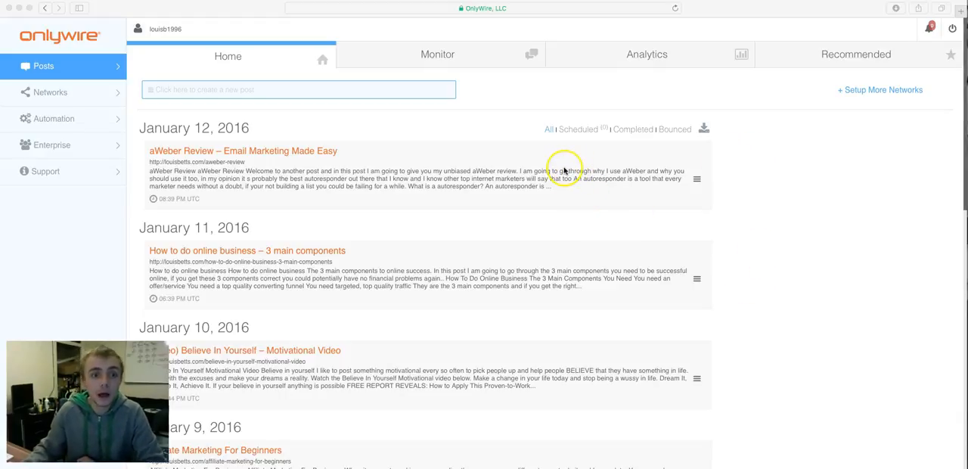
Review connected networks: nine Facebook groups plus Twitter, Pinterest and LinkedIn, then return to Posts
scroll(down, 3)
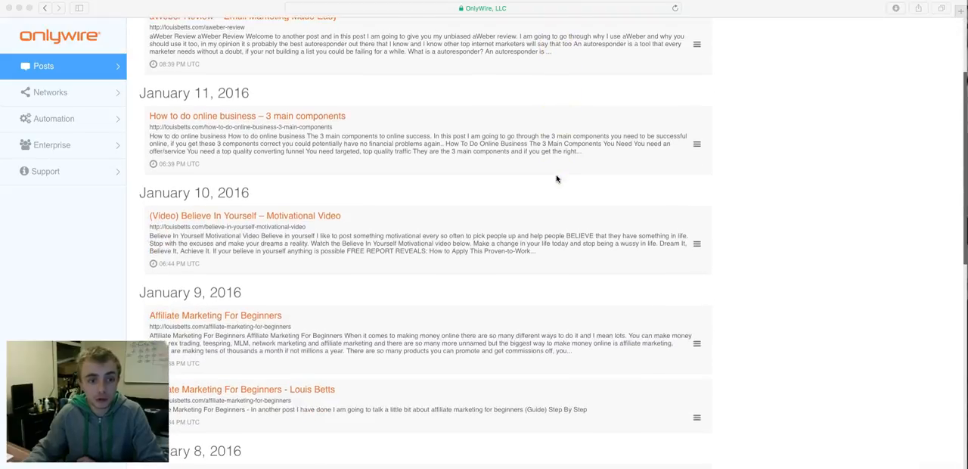
scroll(down, 3)
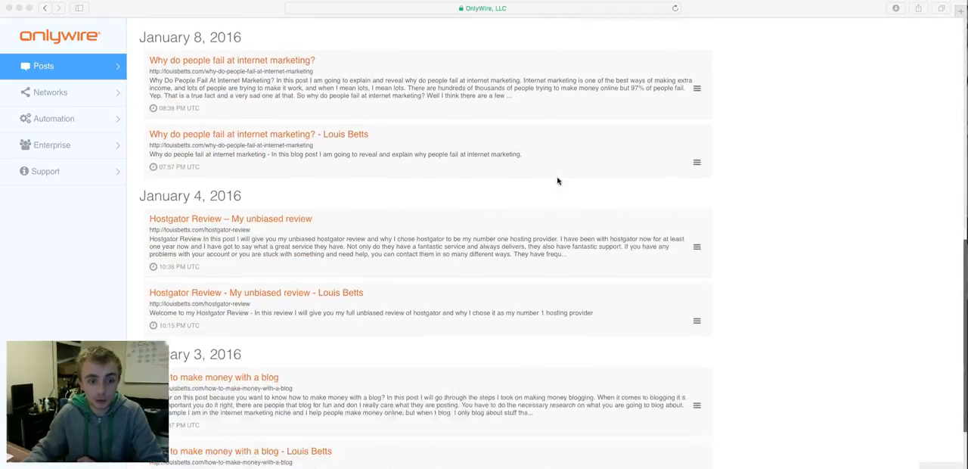
scroll(up, 3)
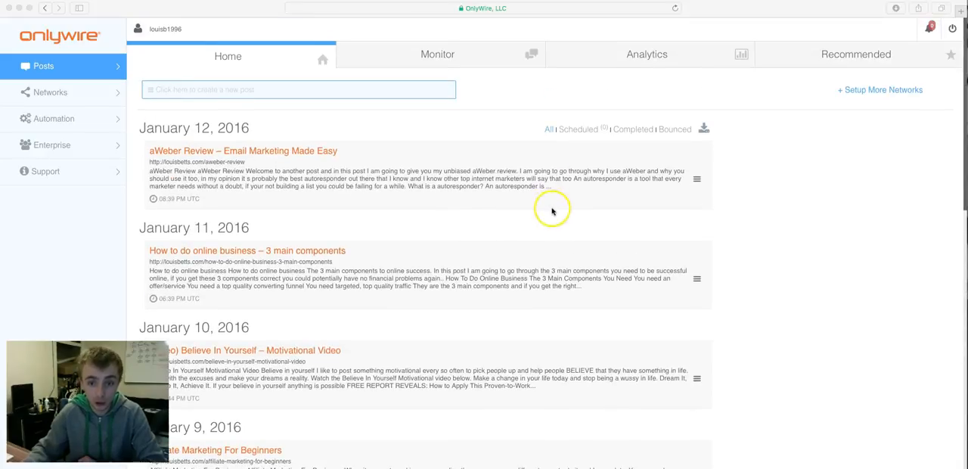
mouse_move(587, 225)
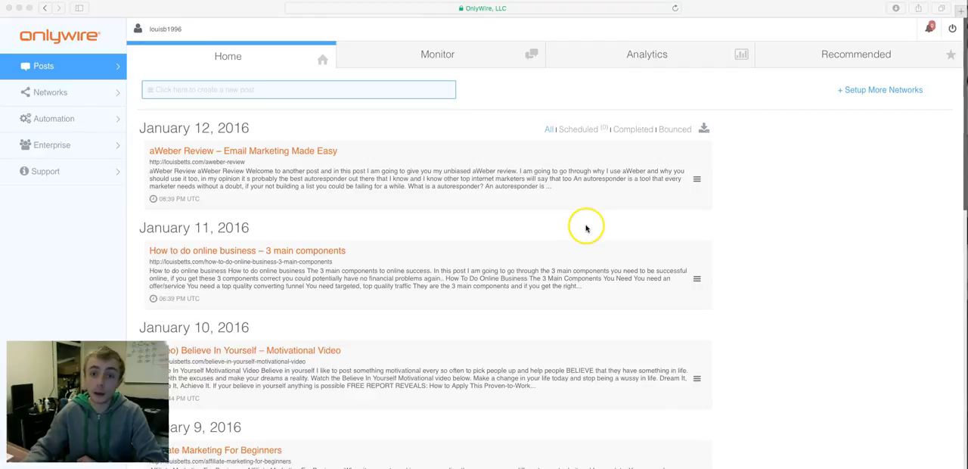
mouse_move(542, 219)
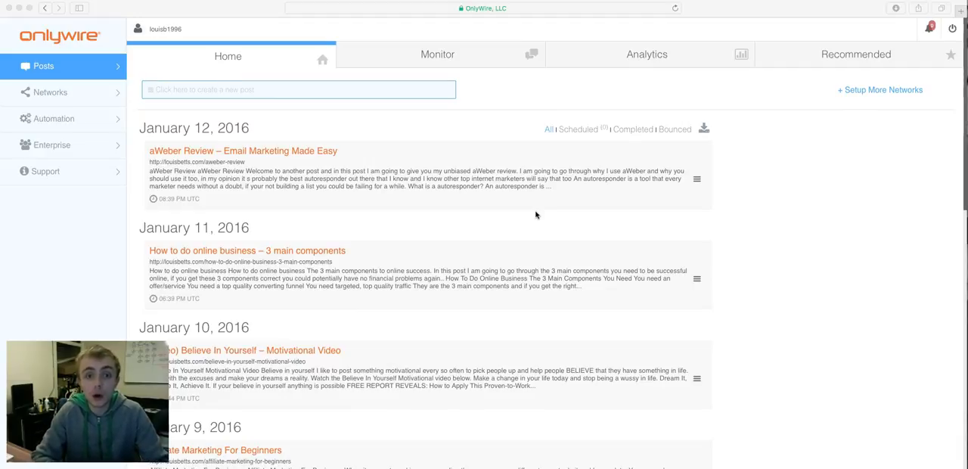
mouse_move(497, 140)
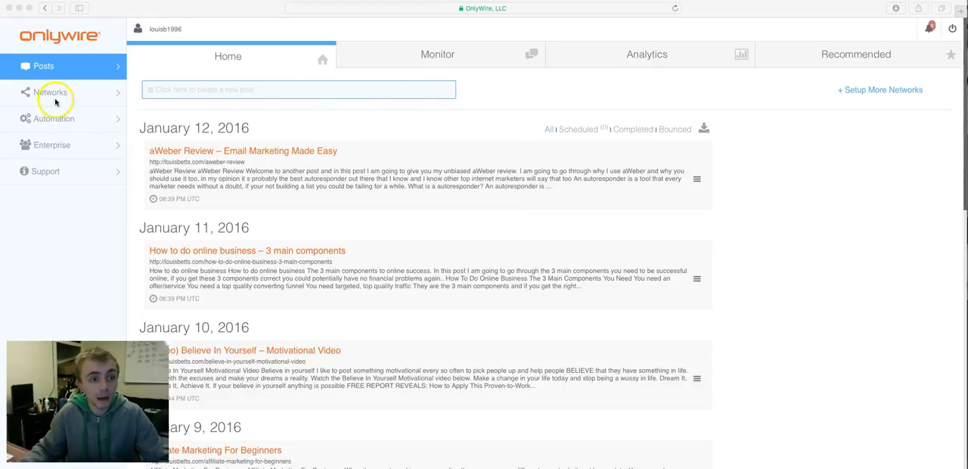
click(51, 92)
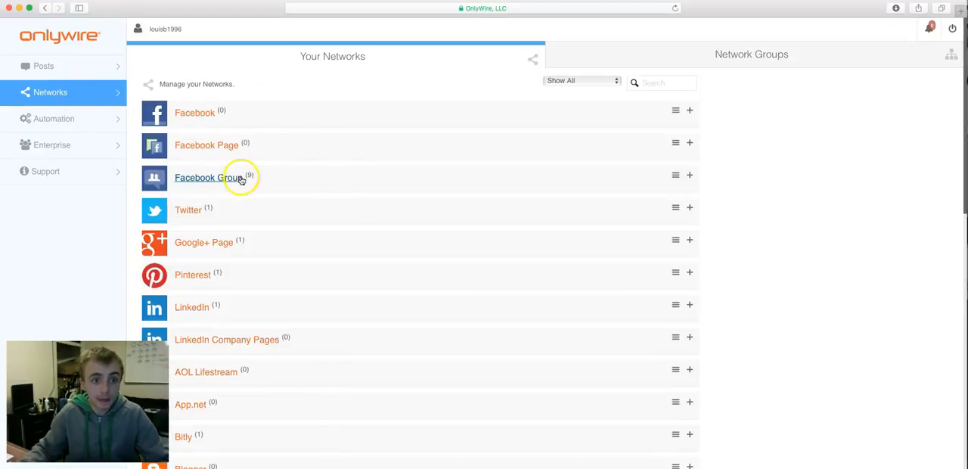
scroll(down, 3)
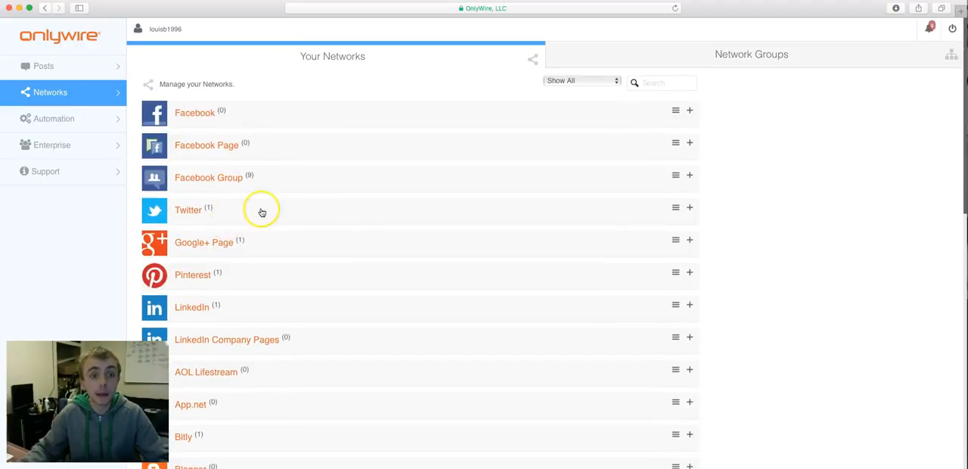
mouse_move(313, 208)
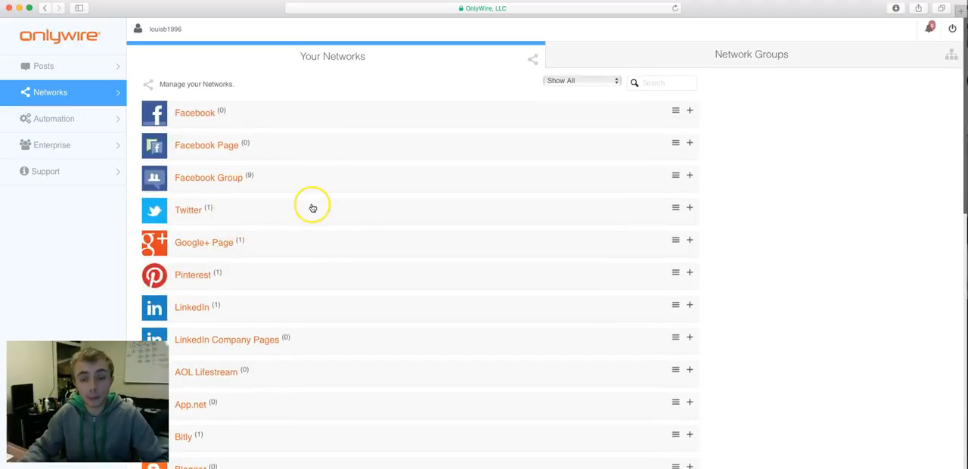
mouse_move(227, 152)
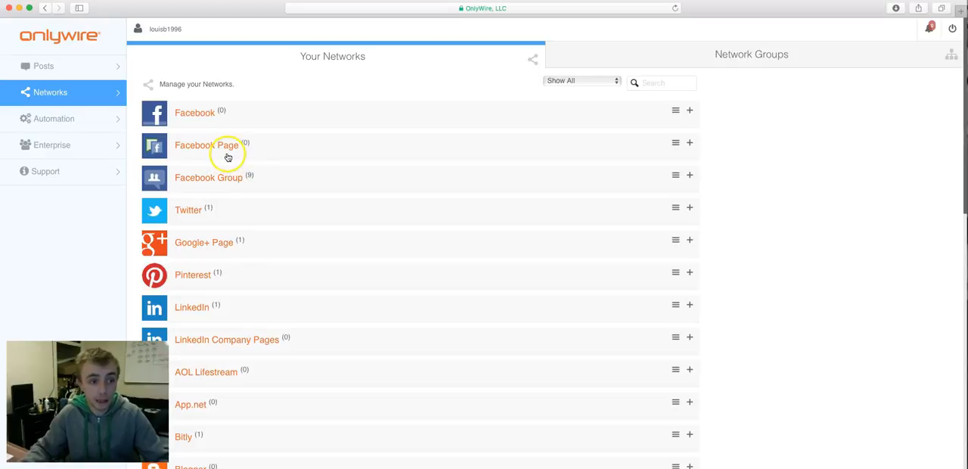
click(43, 66)
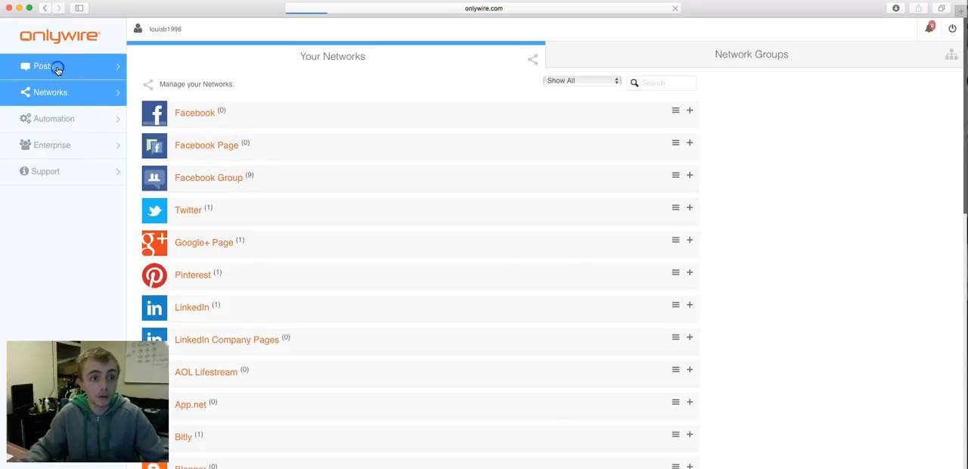
Expand the aWeber Review post and scroll its 23 completed shares across Twitter, Bitly, LinkedIn, Pocket
click(43, 66)
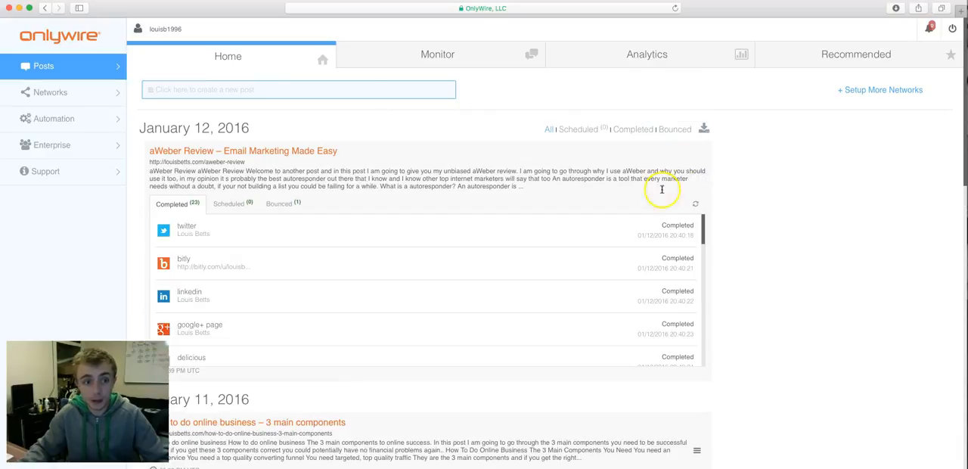
mouse_move(533, 282)
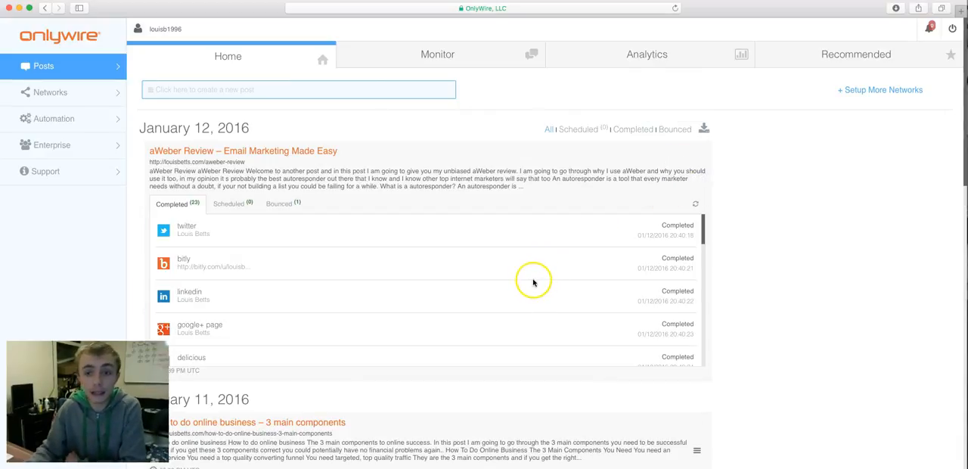
mouse_move(521, 279)
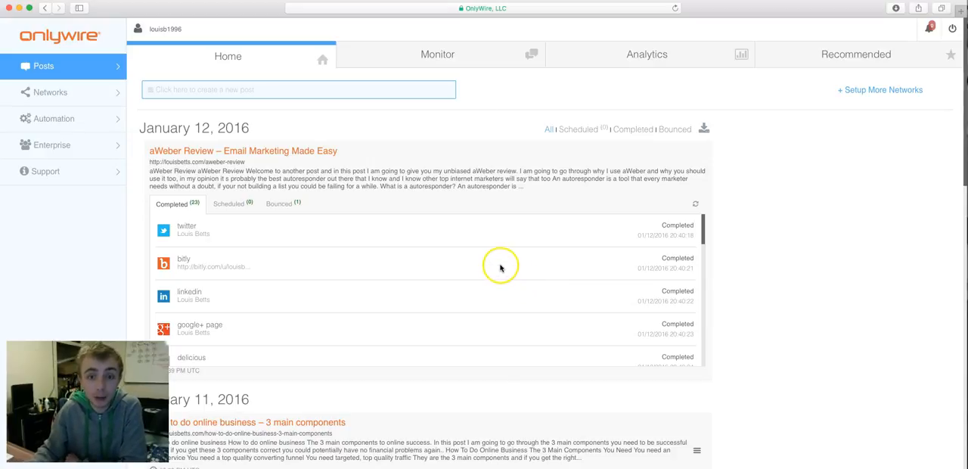
mouse_move(192, 232)
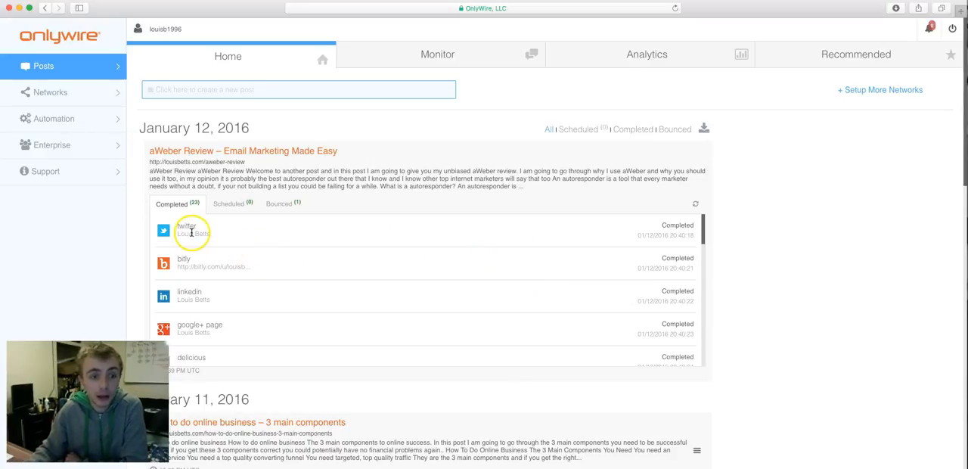
scroll(down, 3)
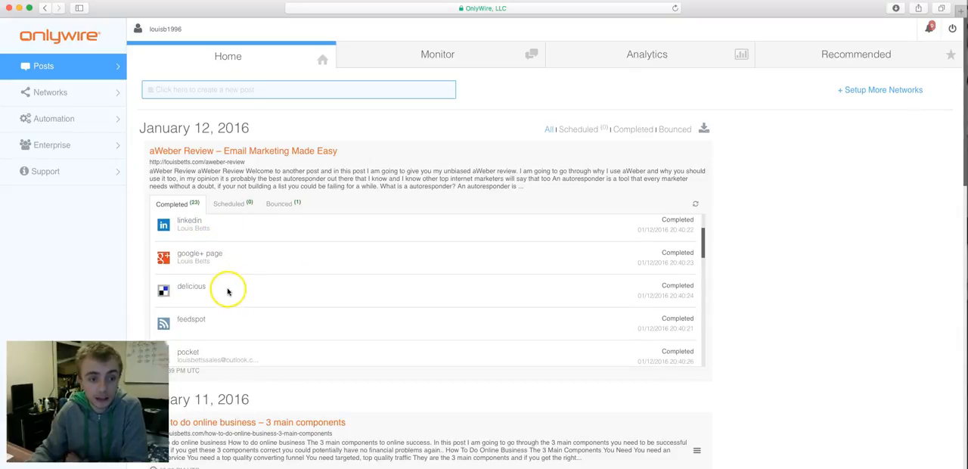
scroll(down, 3)
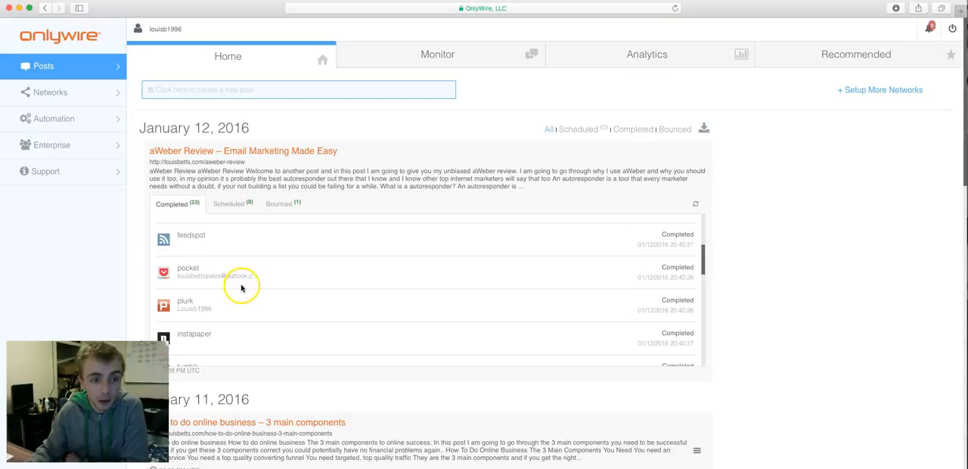
scroll(down, 3)
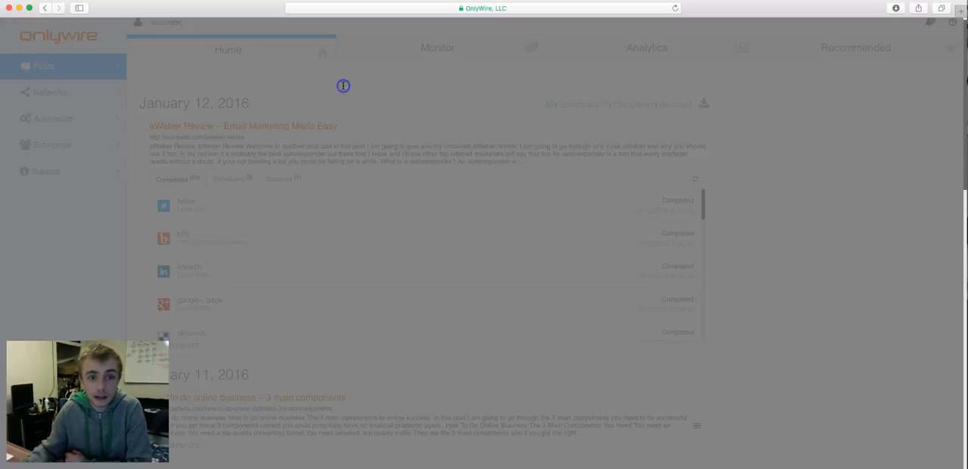
Open the Bookmark Post form for 24 networks, then close it without sharing
click(342, 85)
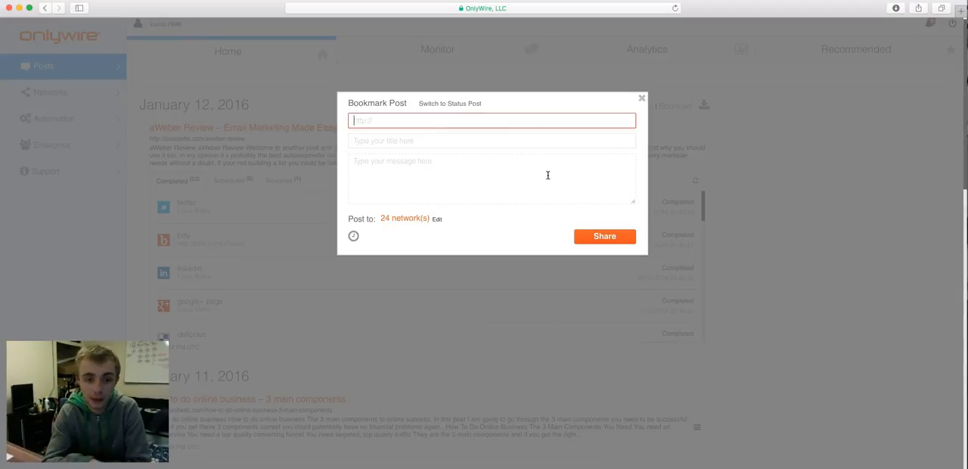
mouse_move(639, 78)
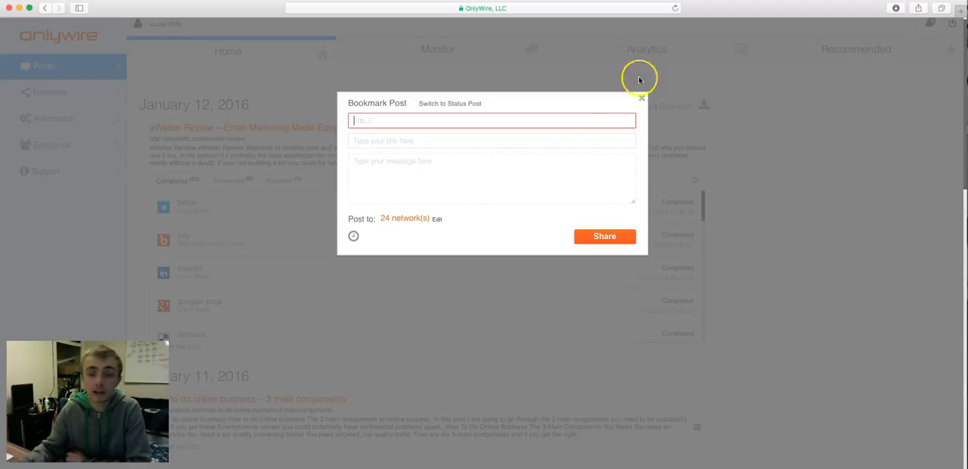
click(642, 99)
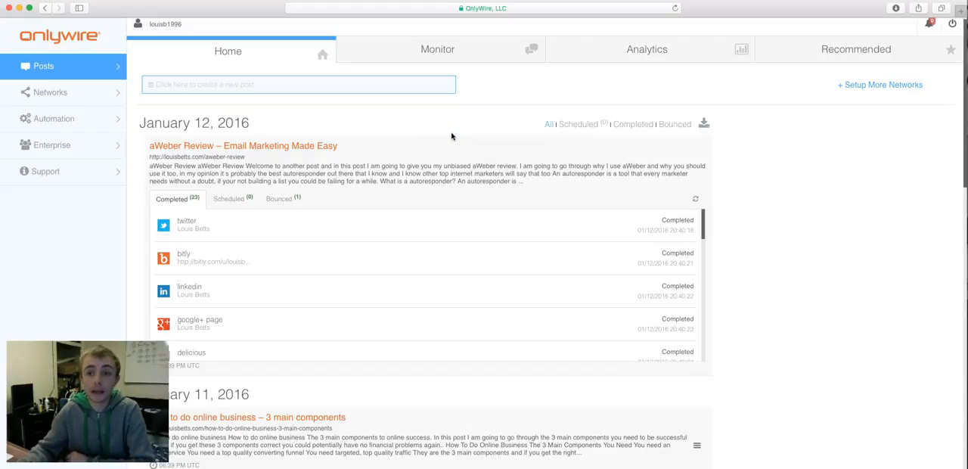
mouse_move(453, 125)
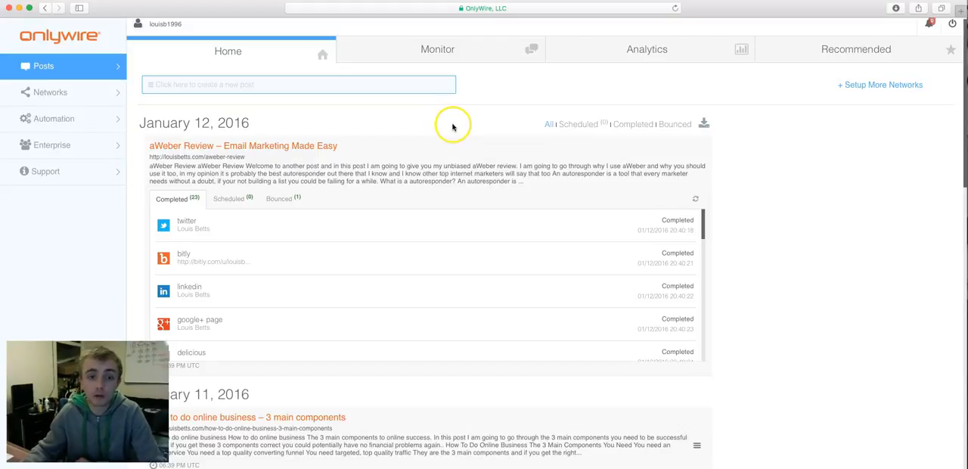